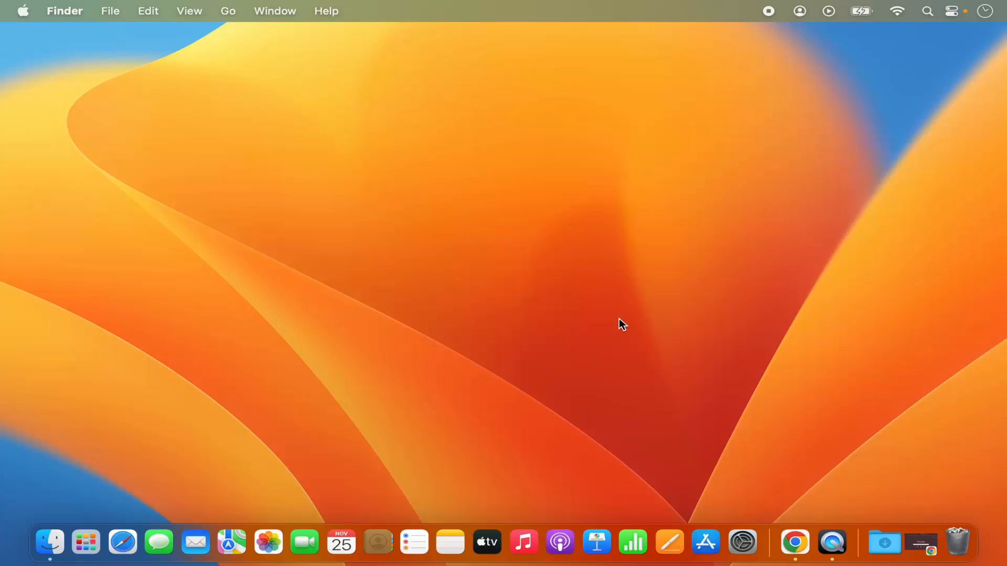
mouse_move(632, 305)
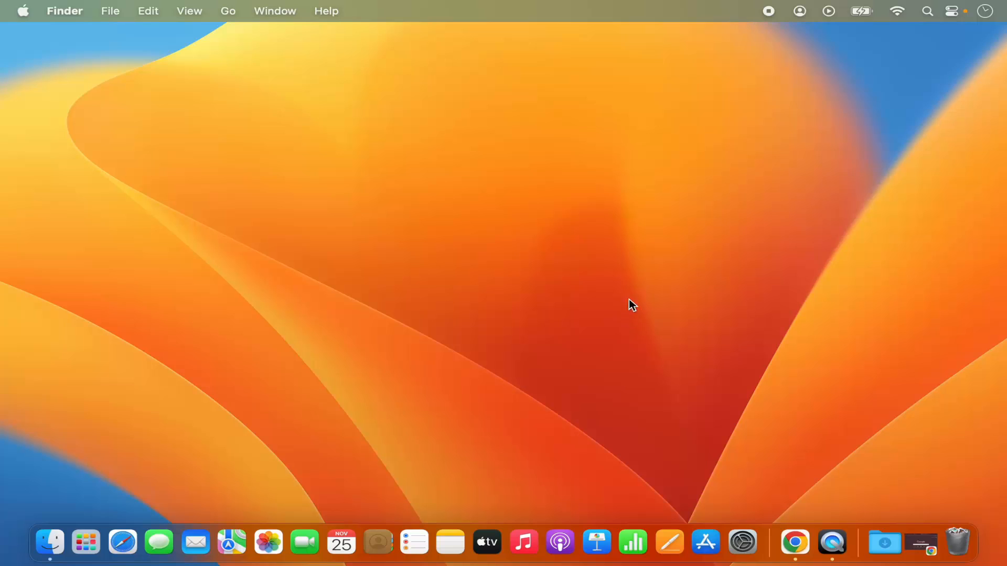
mouse_move(607, 25)
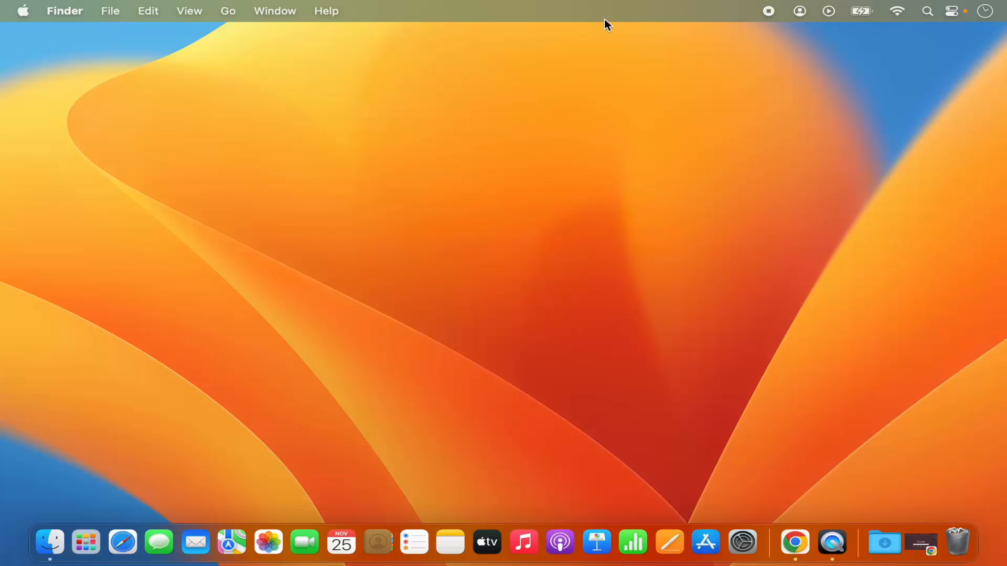
mouse_move(686, 27)
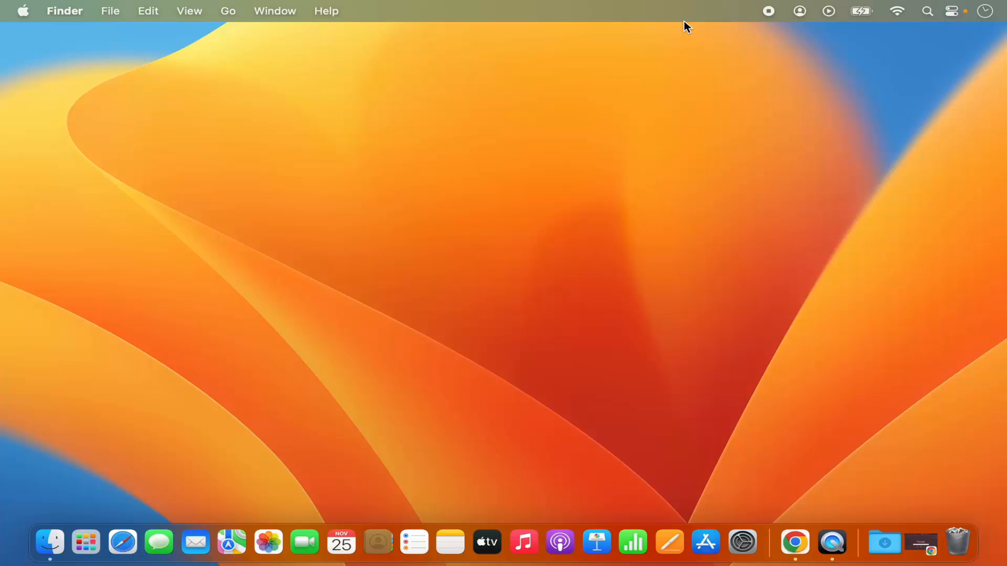
mouse_move(684, 16)
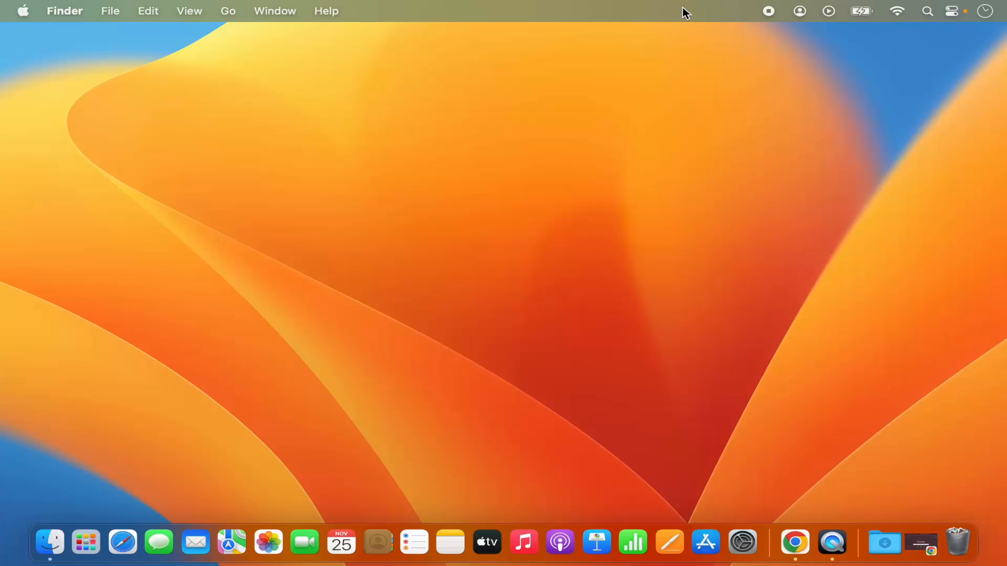
mouse_move(666, 18)
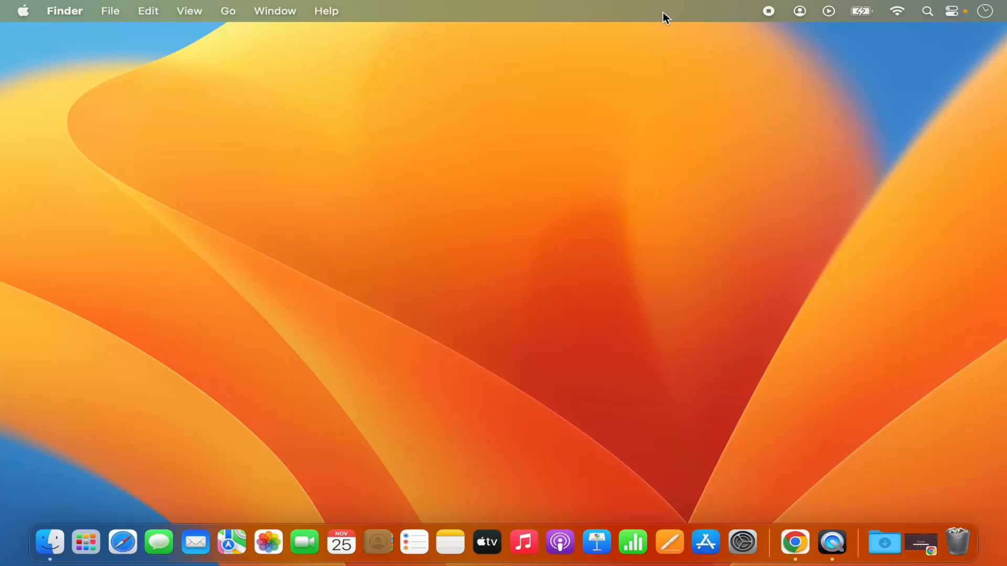
mouse_move(658, 28)
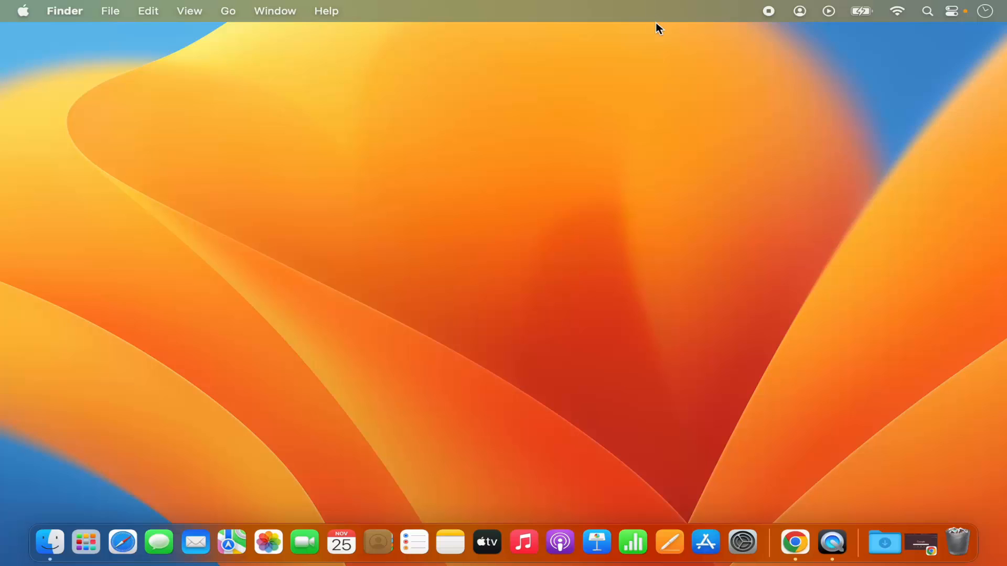
mouse_move(666, 64)
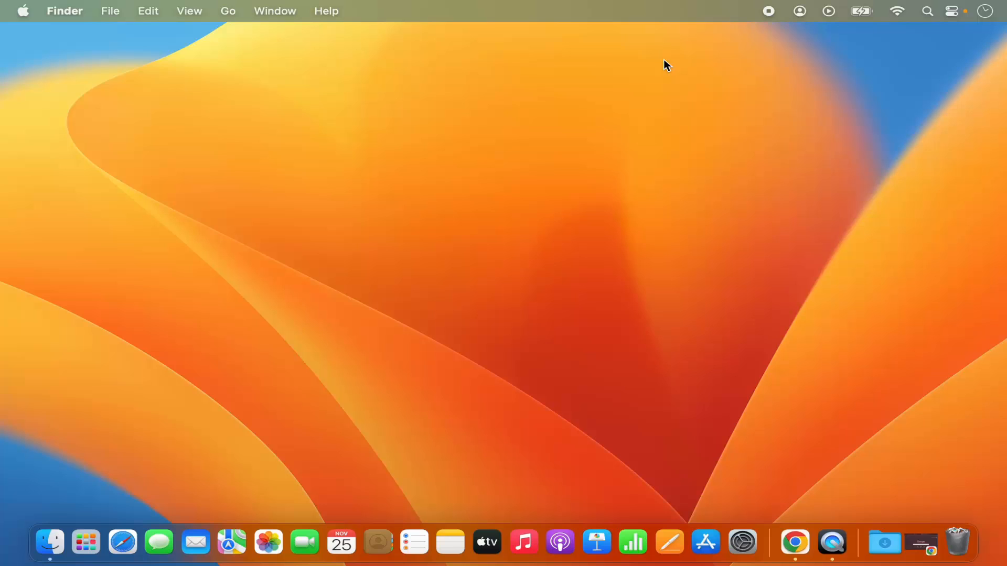
mouse_move(166, 78)
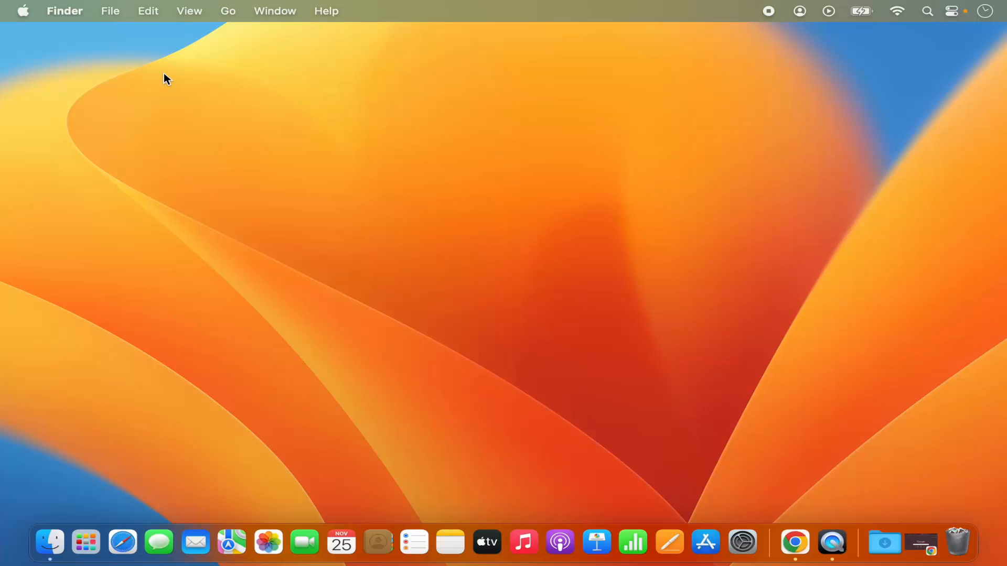
mouse_move(29, 17)
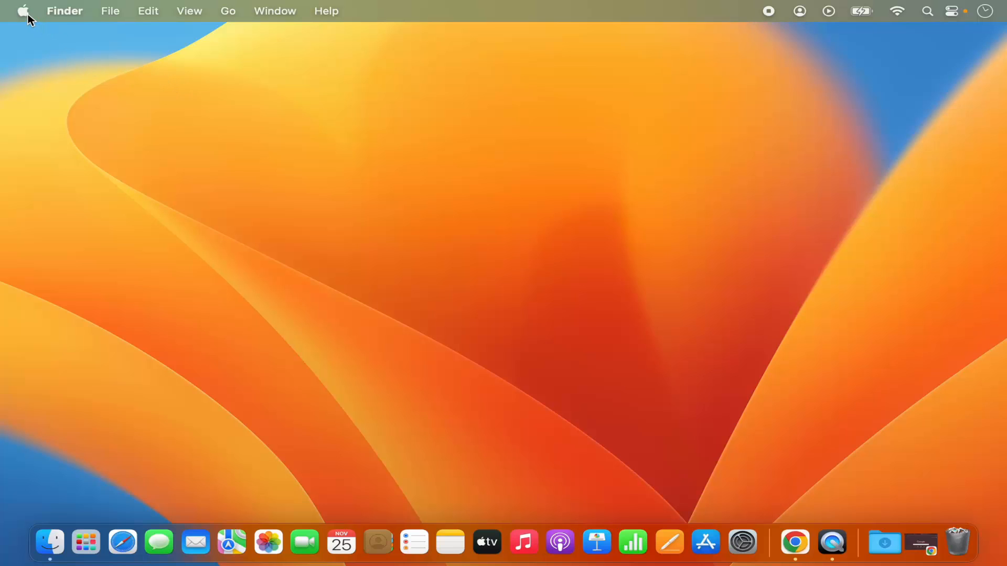
Choose System Settings… from the Apple menu on the Finder desktop.
left_click(23, 11)
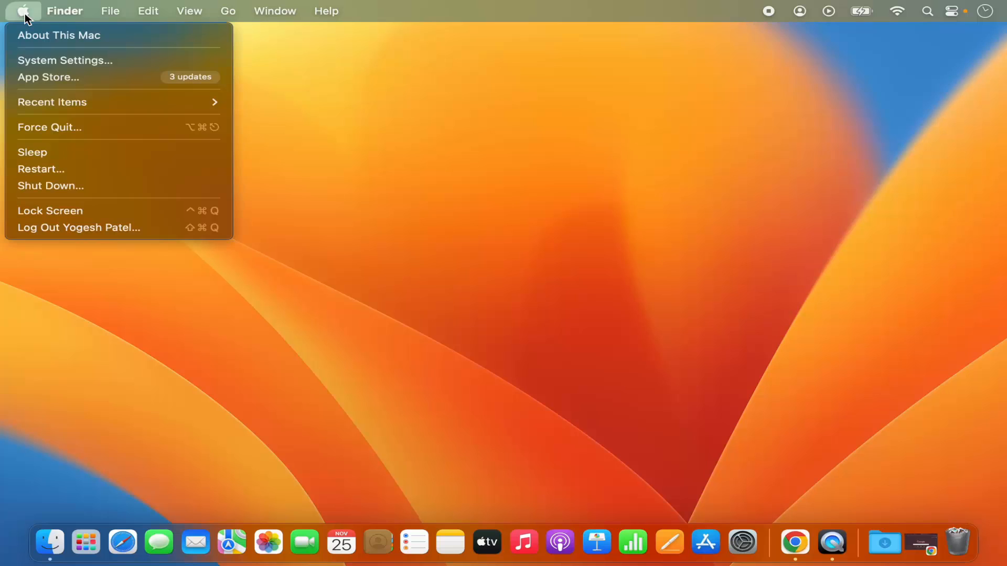
mouse_move(64, 60)
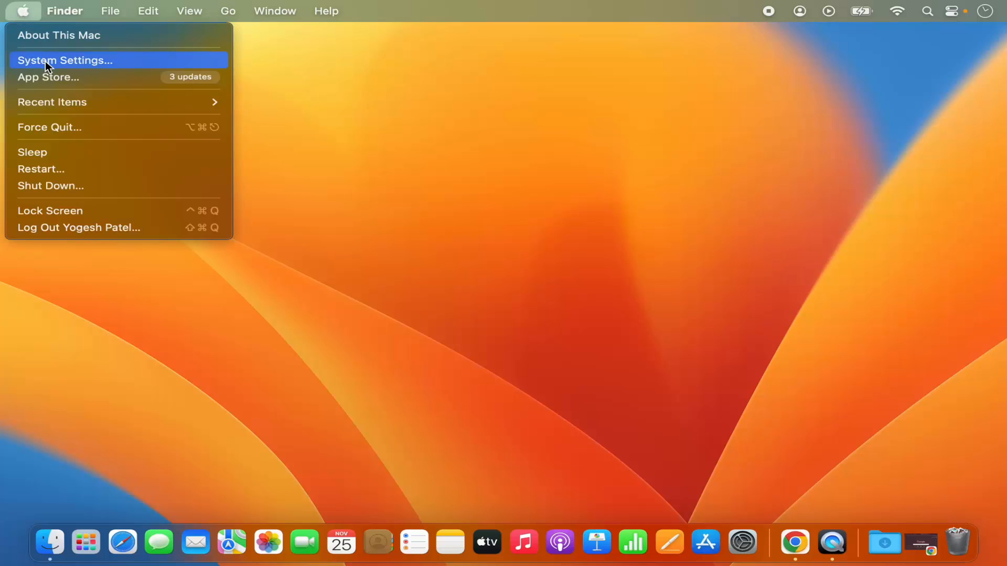
left_click(64, 60)
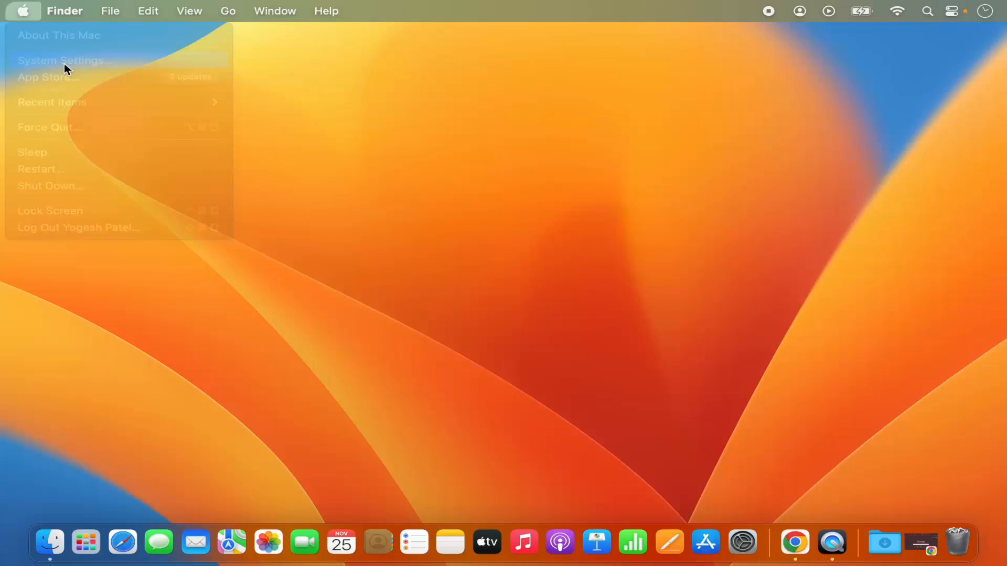
Scroll the System Settings sidebar from Appearance down toward Desktop & Dock.
left_click(64, 59)
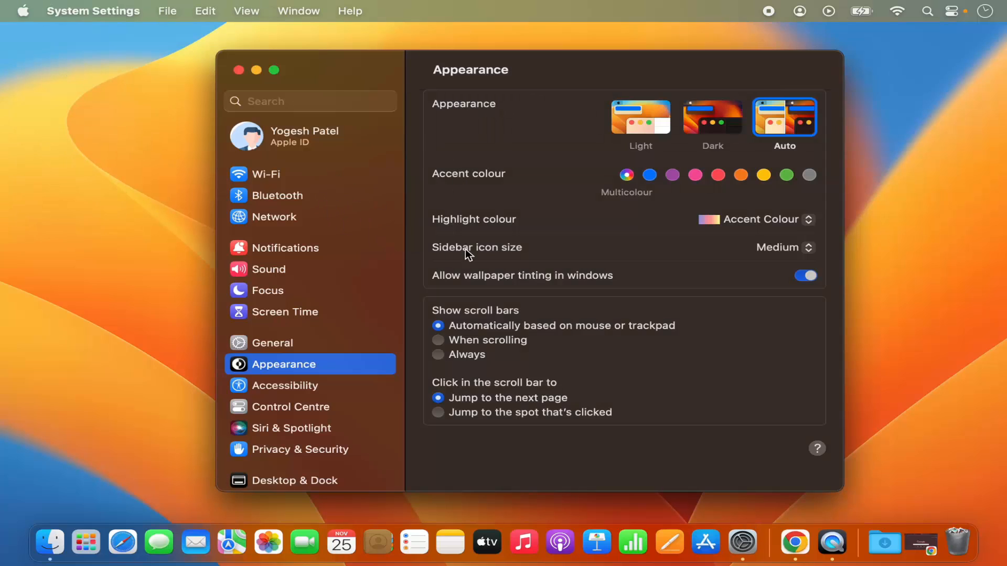
mouse_move(743, 546)
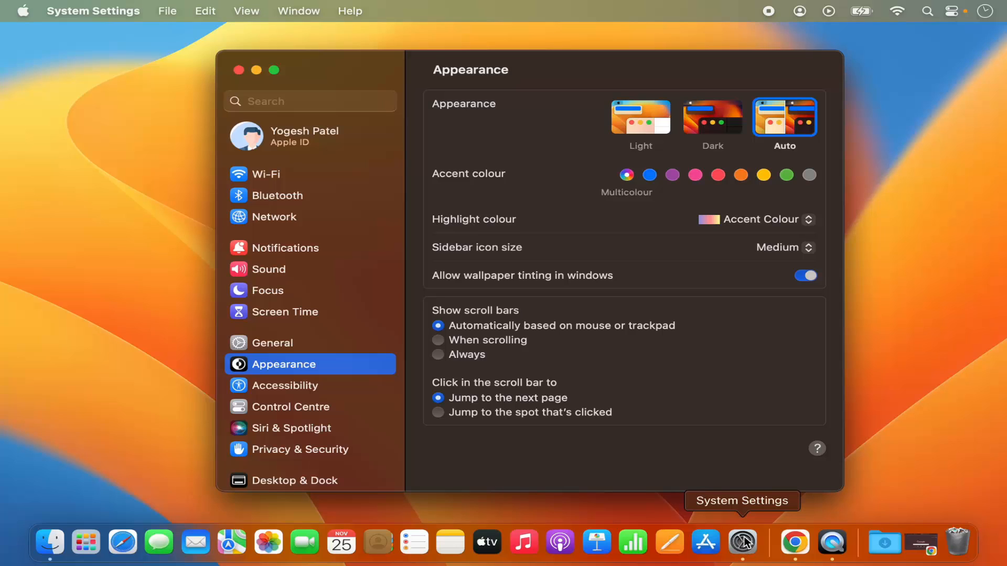
mouse_move(360, 344)
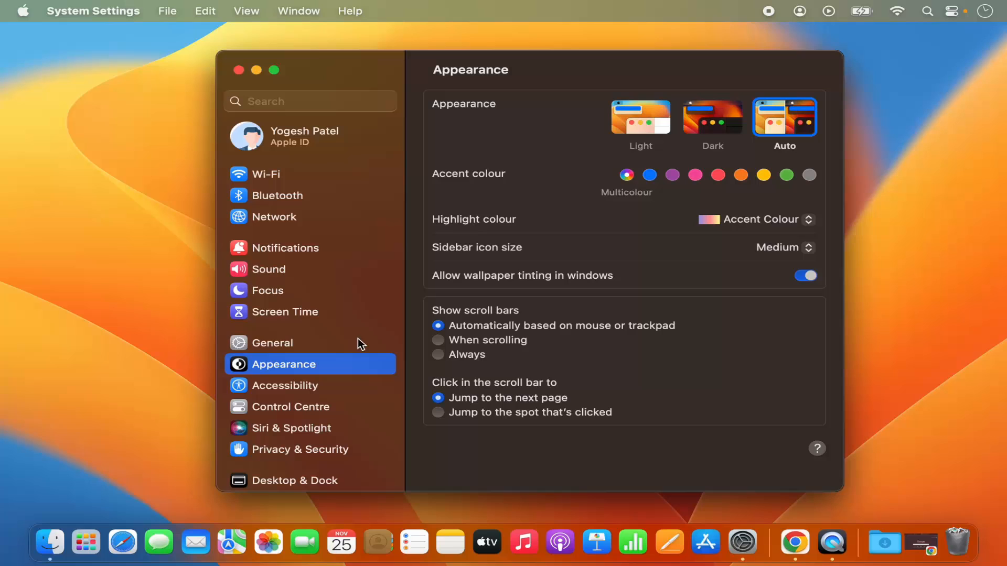
scroll("down", 3)
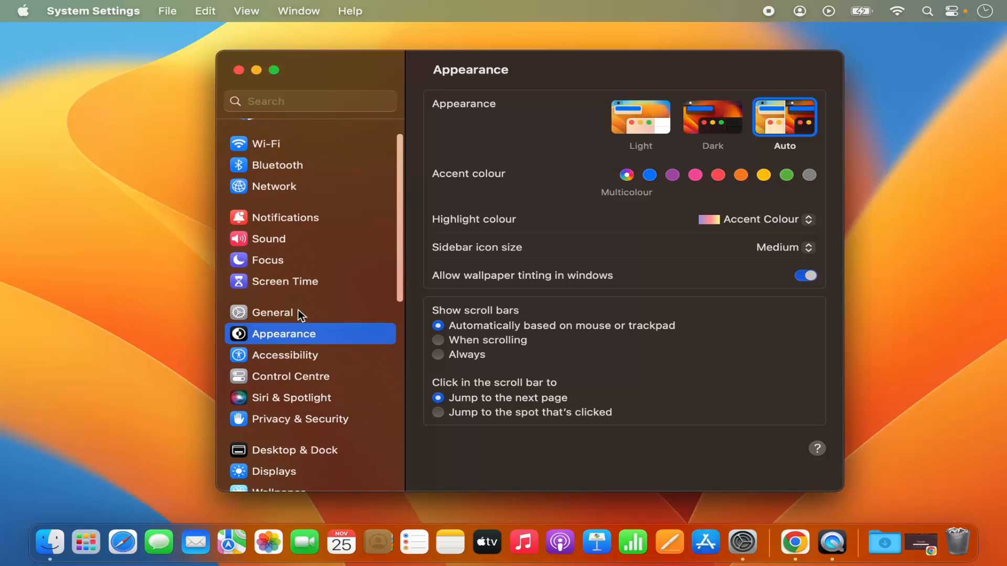
scroll("down", 3)
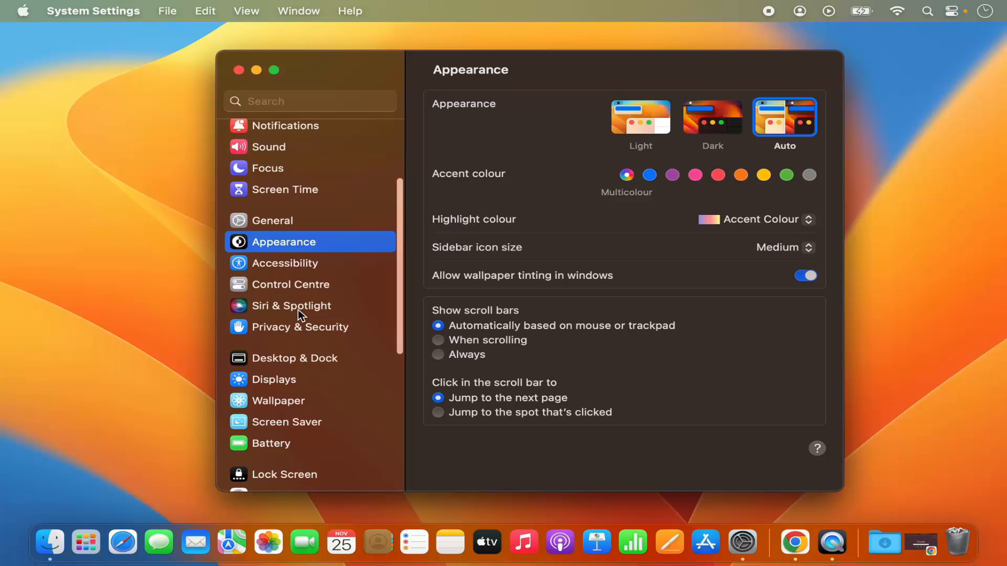
scroll("down", 3)
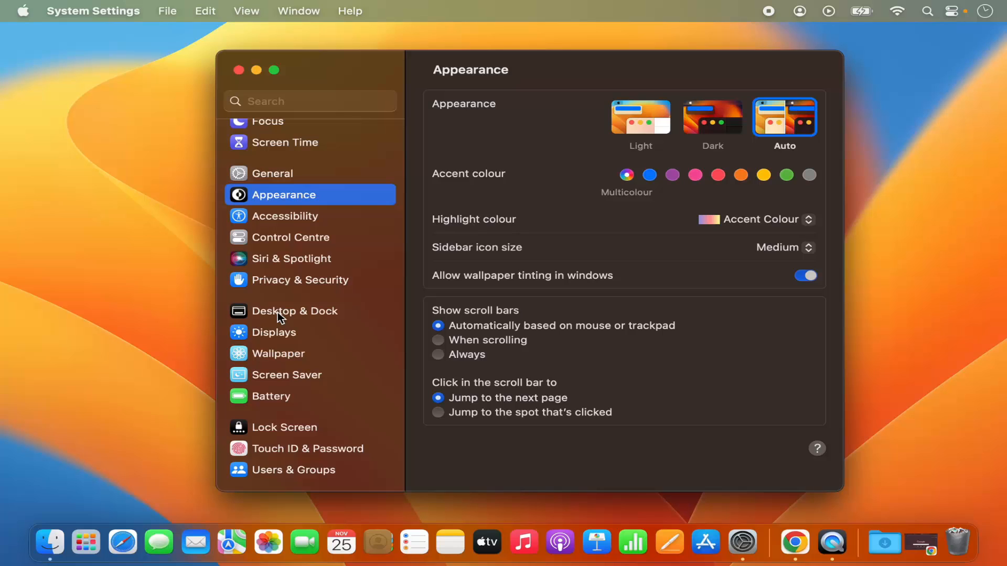
Open Desktop & Dock, review its Menu Bar options, then launch Safari from the Dock.
left_click(295, 311)
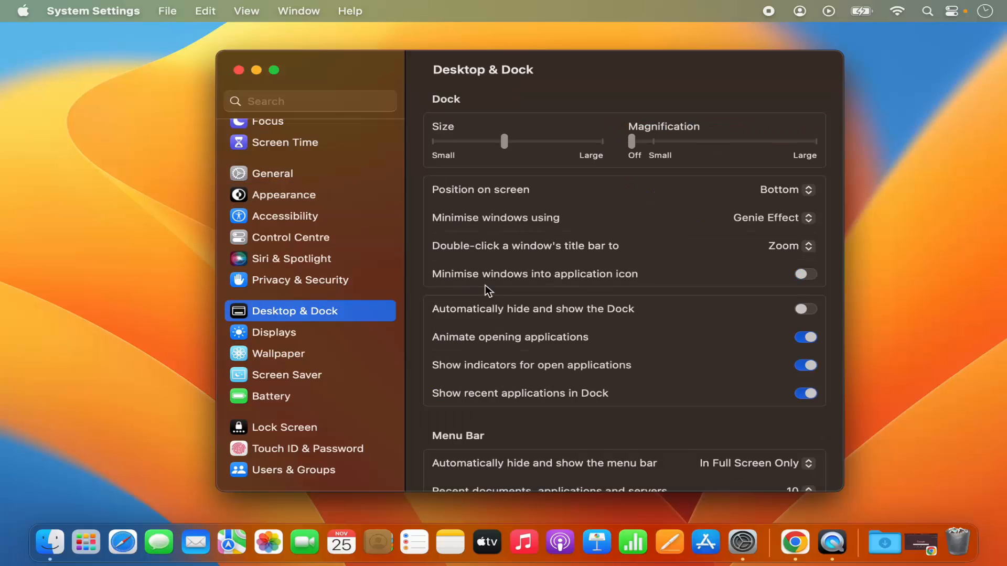
scroll("down", 3)
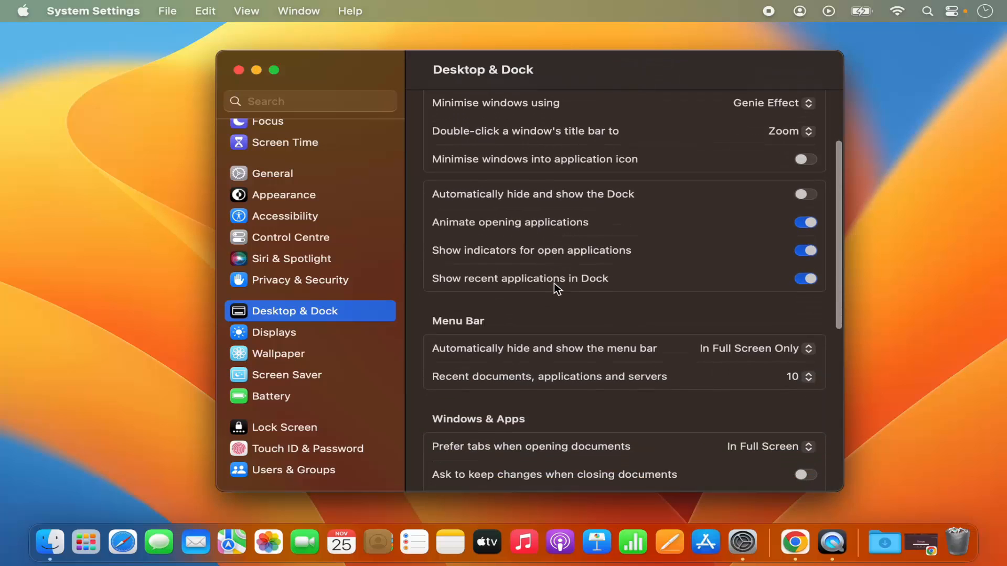
scroll("down", 3)
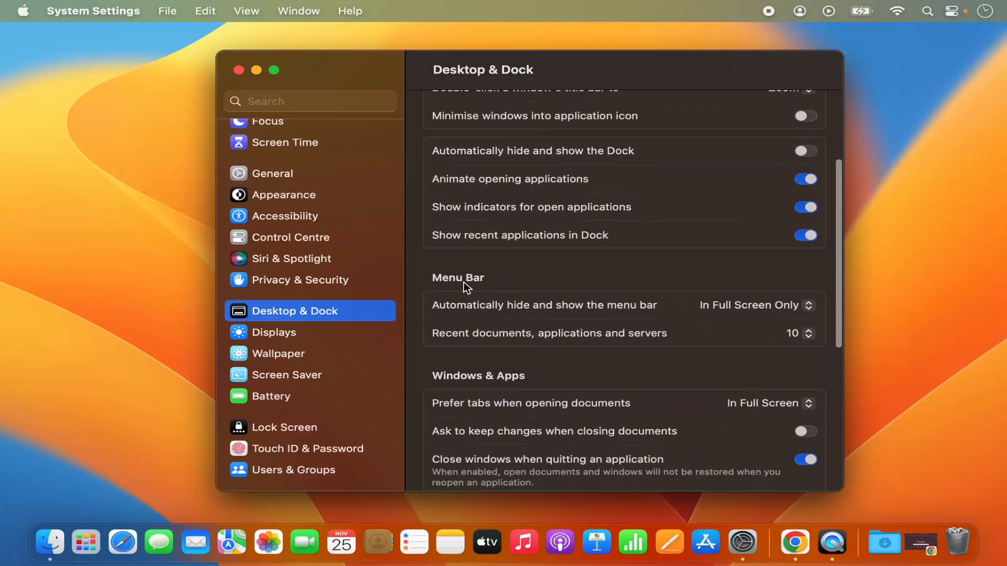
mouse_move(449, 292)
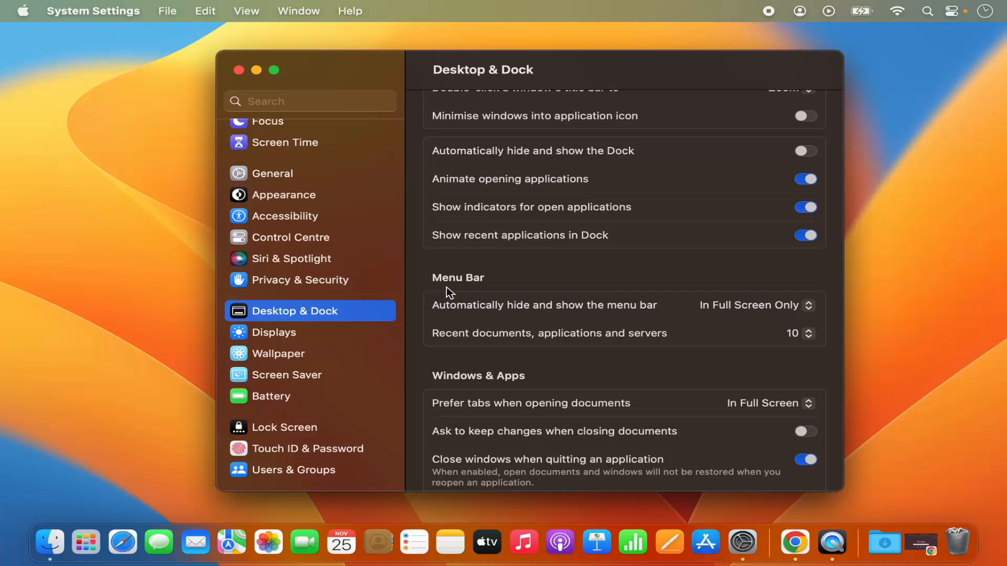
mouse_move(634, 321)
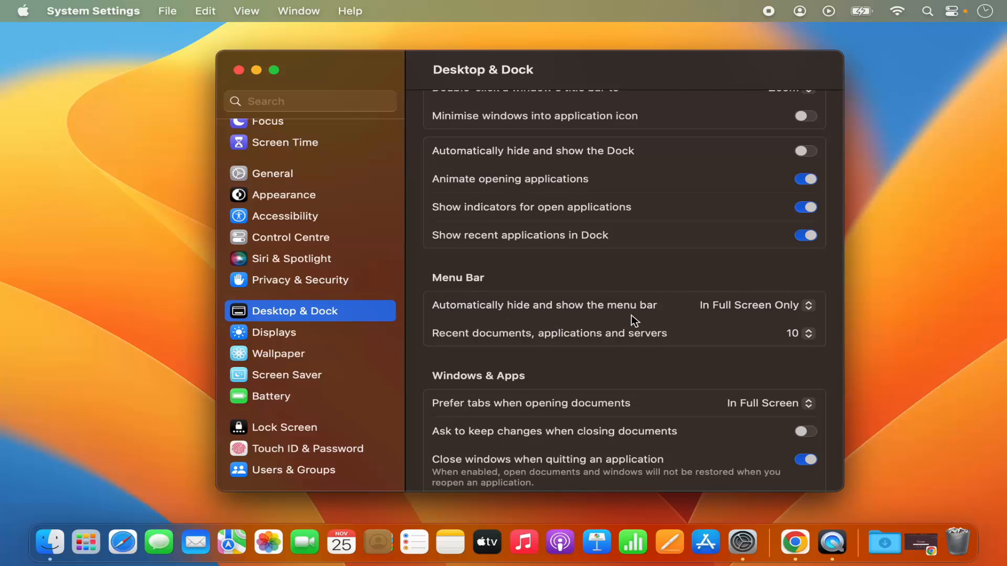
mouse_move(461, 315)
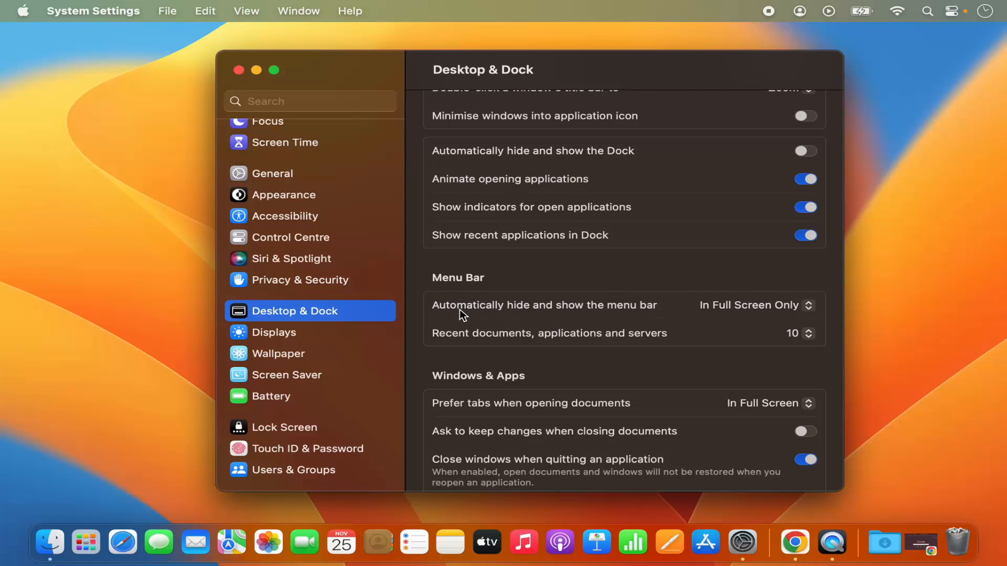
mouse_move(596, 314)
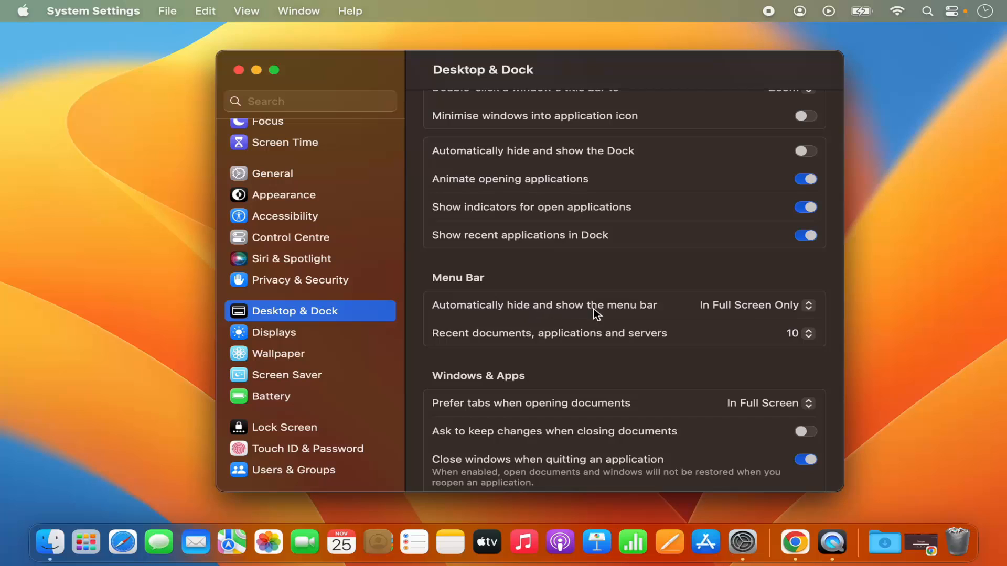
left_click(753, 305)
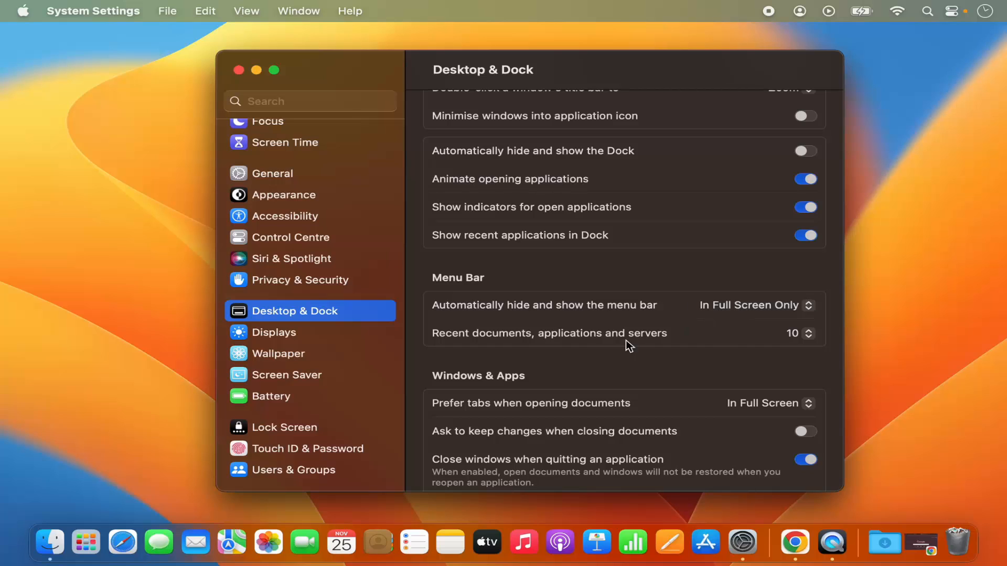
mouse_move(122, 550)
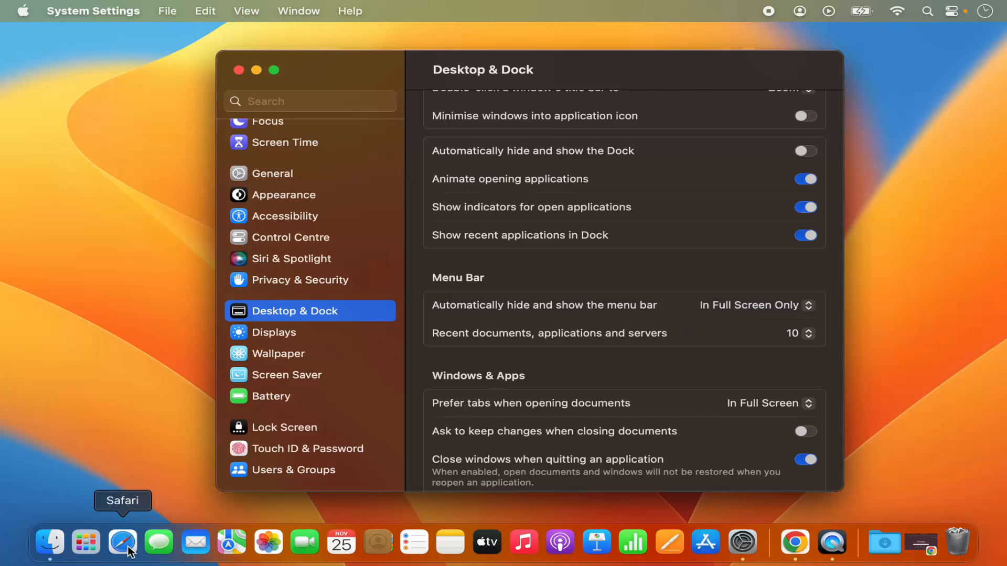
left_click(122, 543)
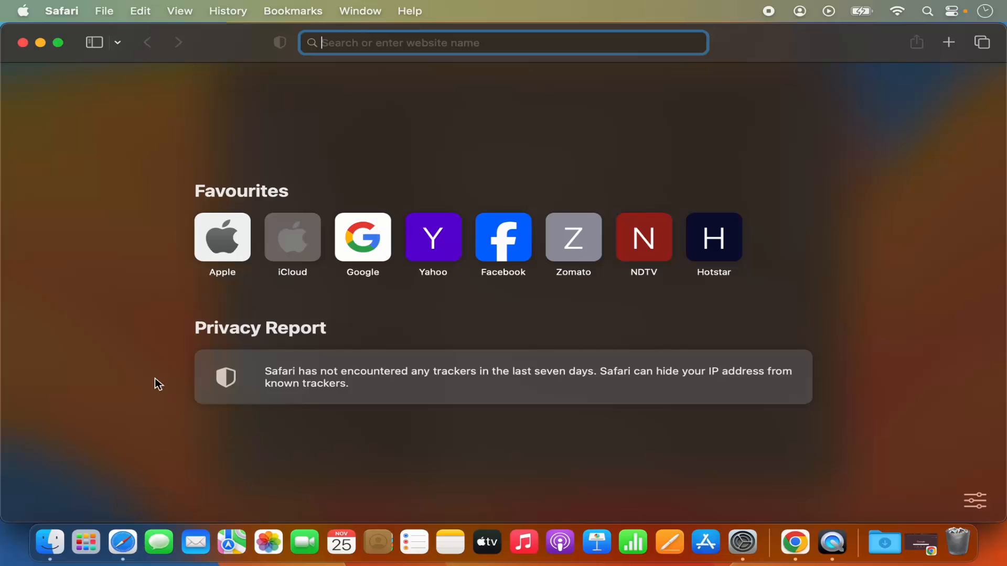
mouse_move(91, 136)
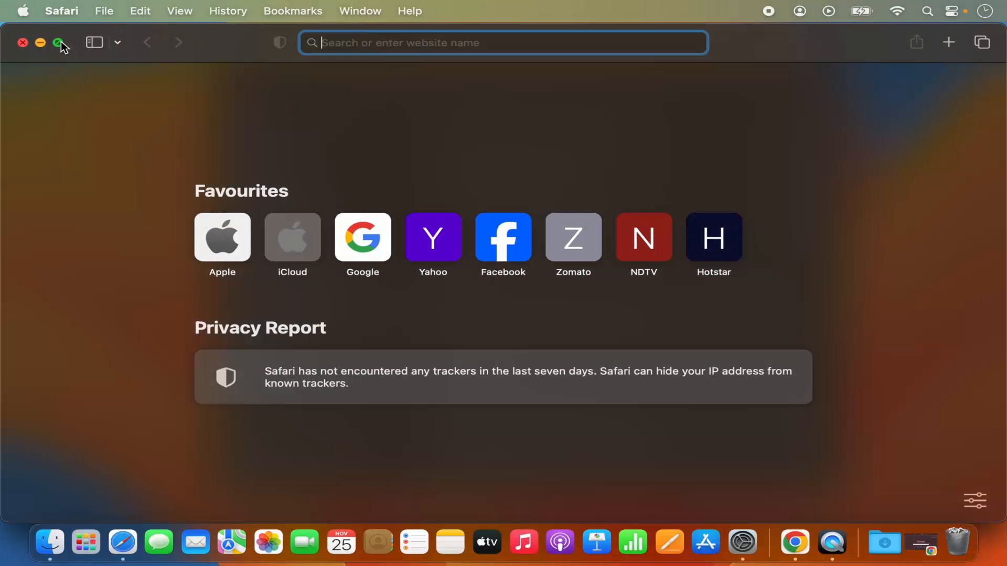
Put Safari full screen to see the hidden menu bar, then return to Desktop & Dock.
left_click(57, 43)
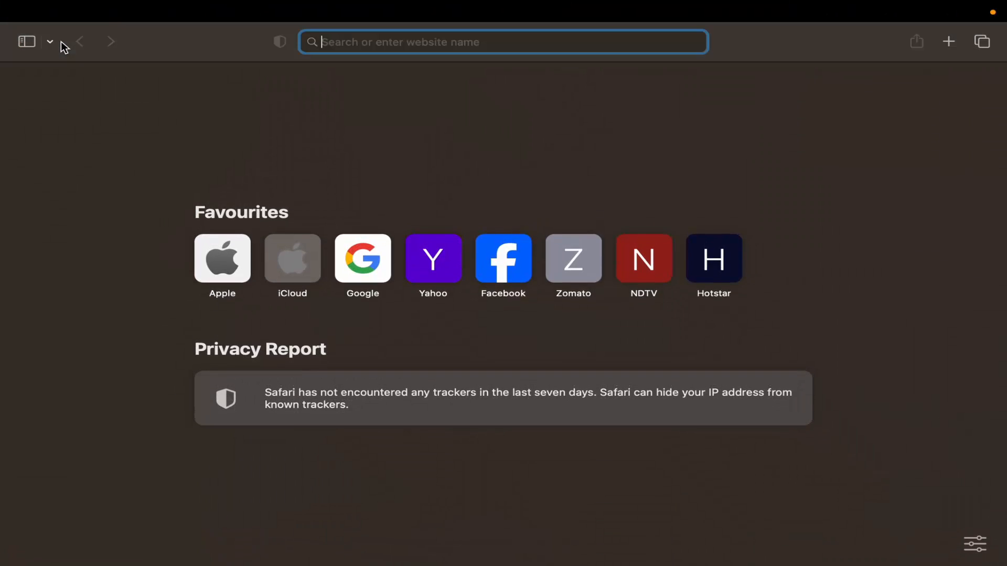
mouse_move(73, 69)
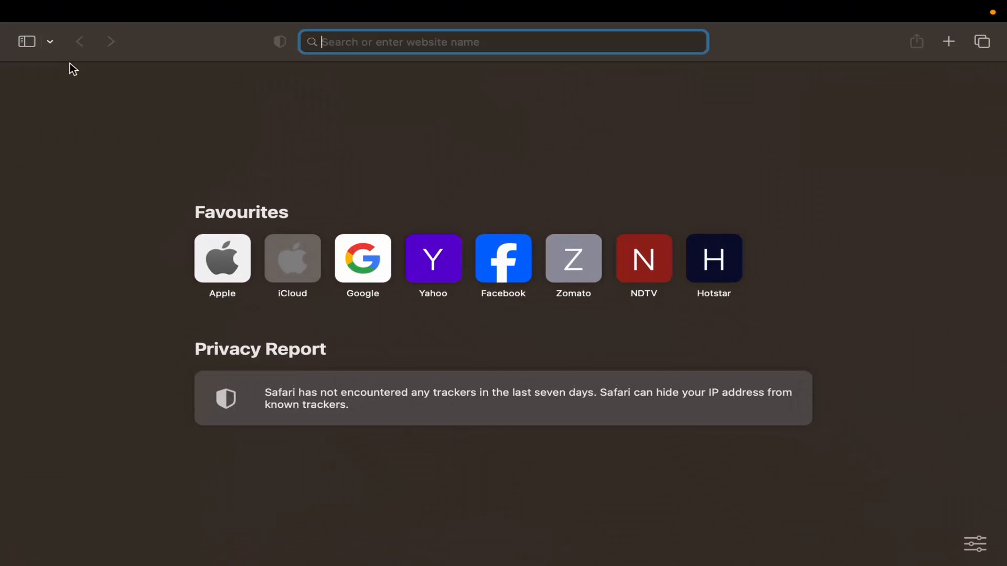
mouse_move(147, 111)
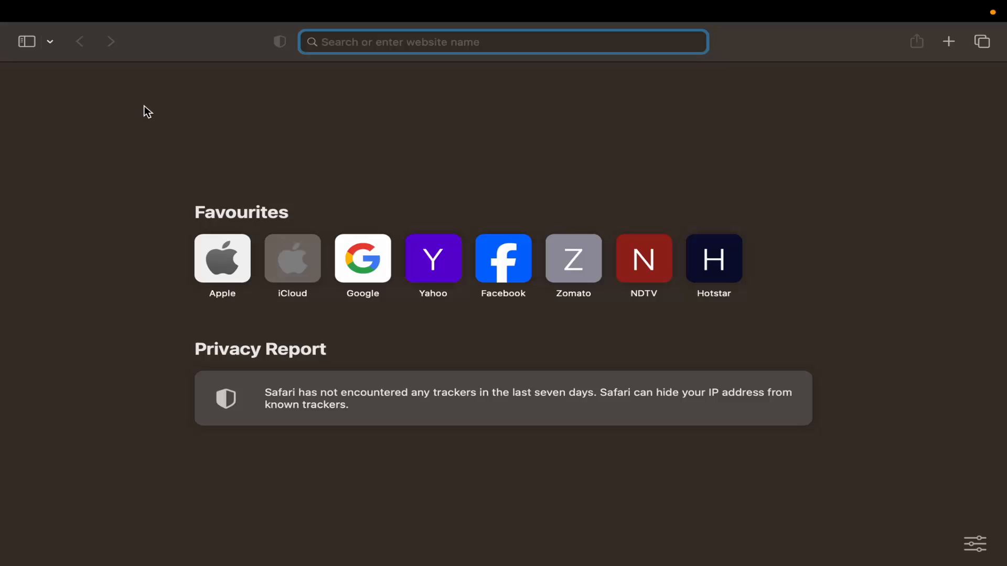
mouse_move(167, 68)
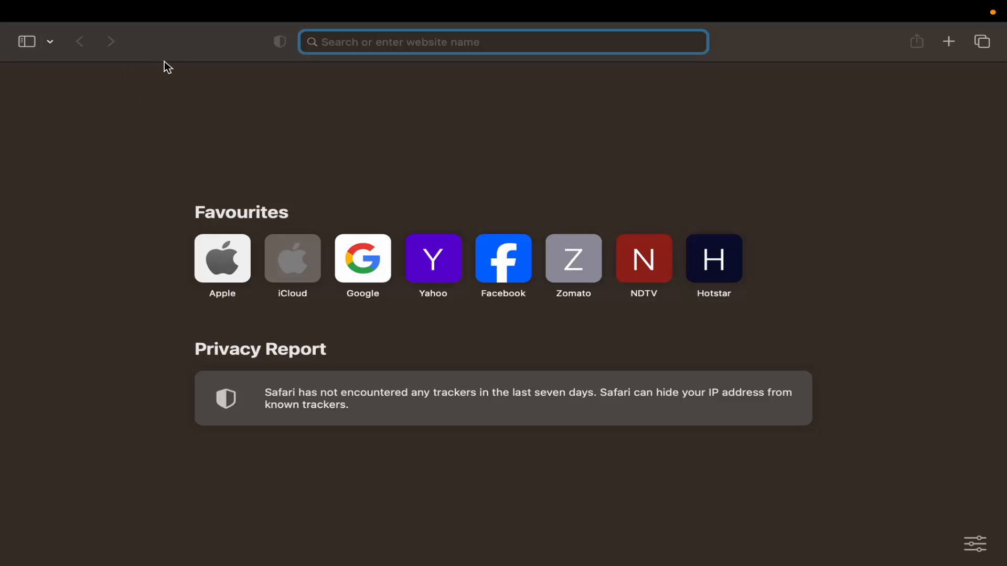
left_click(503, 42)
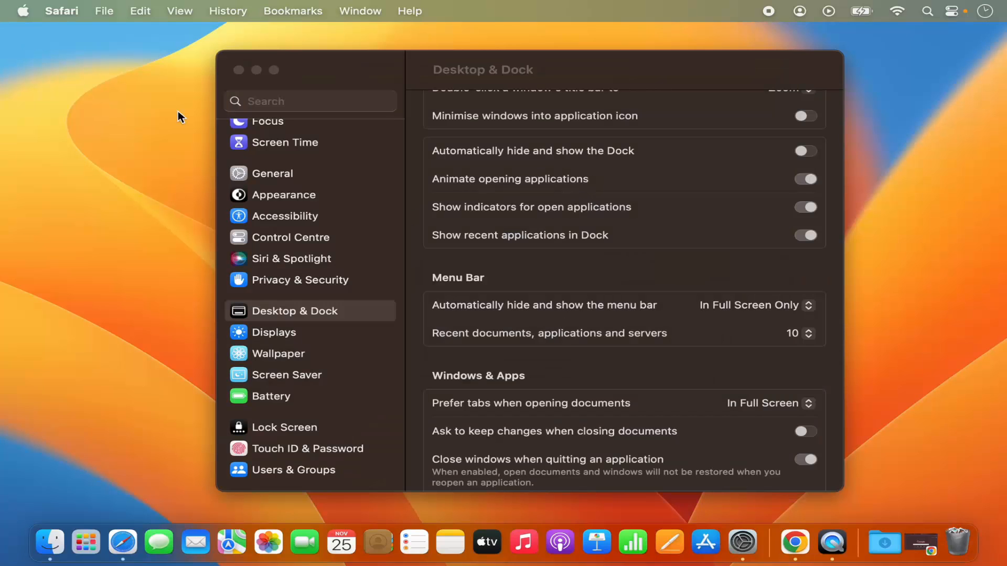
mouse_move(664, 315)
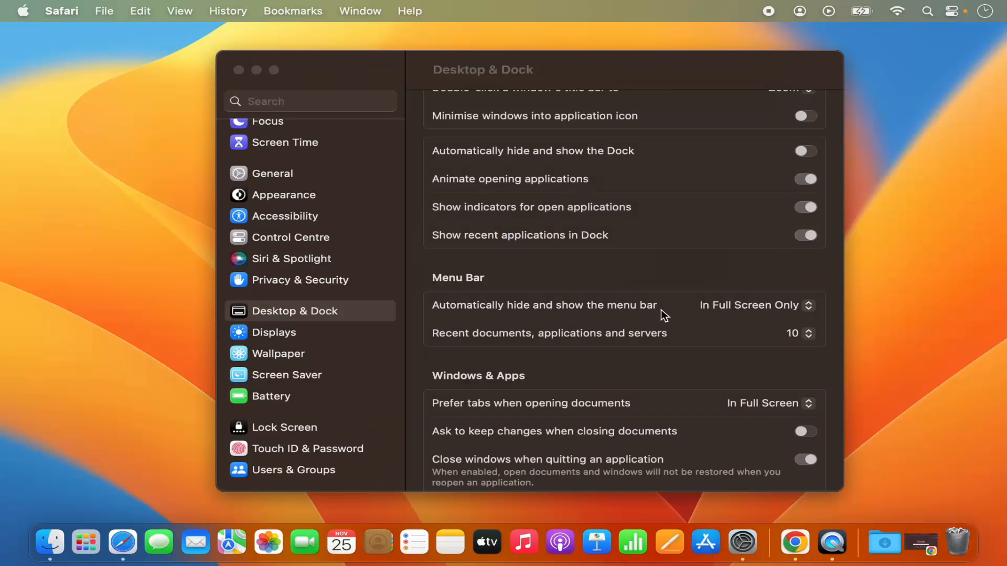
Set 'Automatically hide and show the menu bar' to Always in Desktop & Dock.
left_click(753, 306)
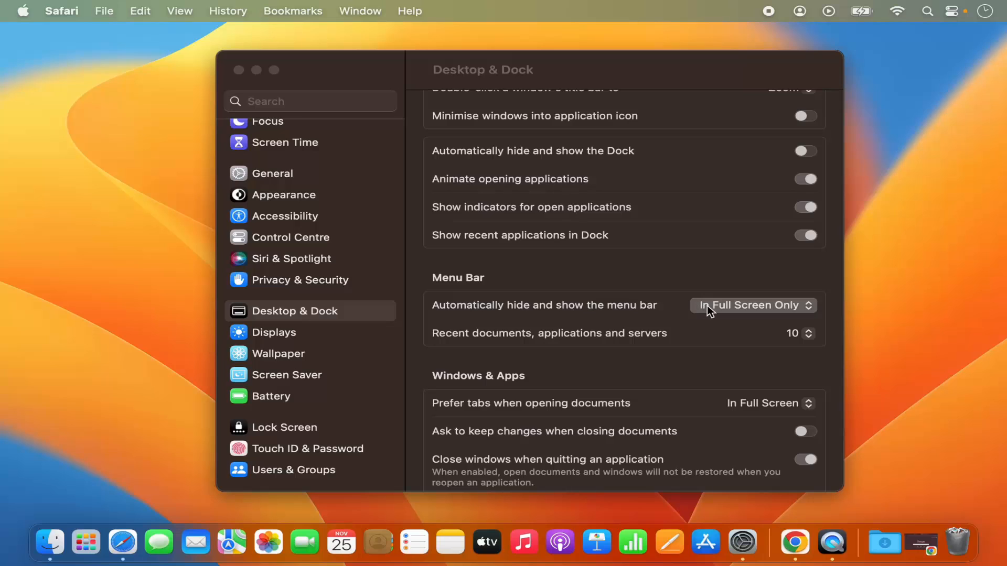
left_click(753, 306)
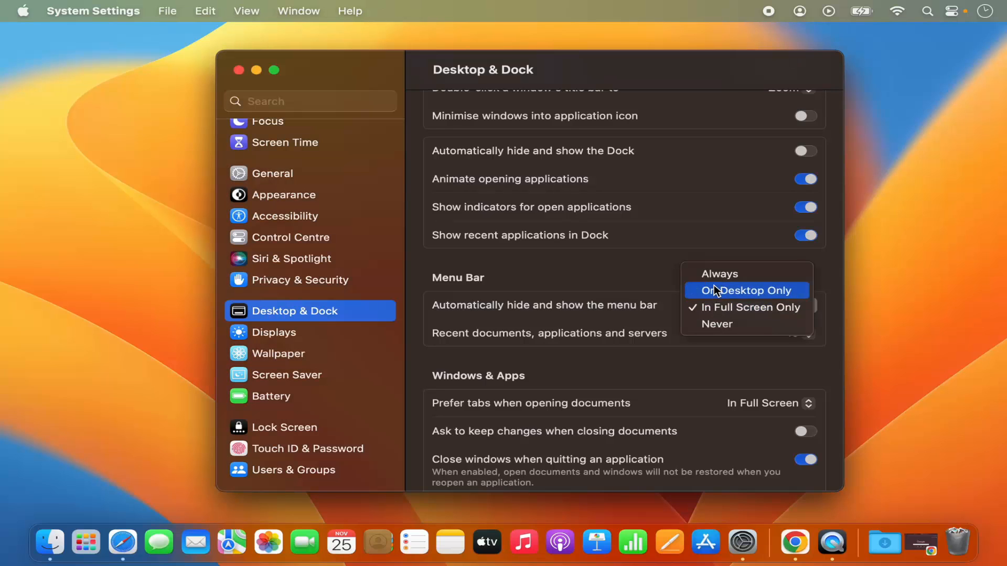
left_click(719, 273)
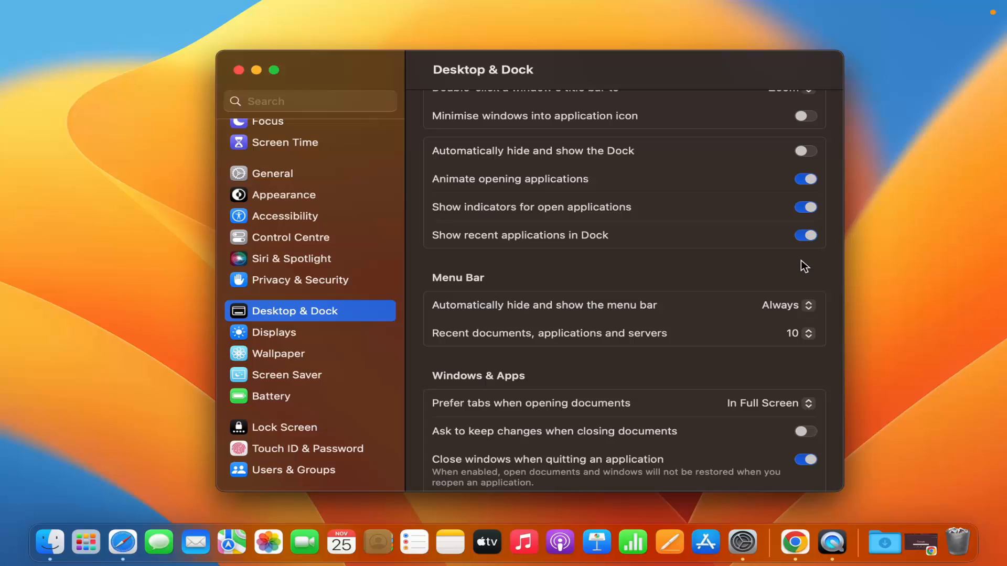
mouse_move(796, 30)
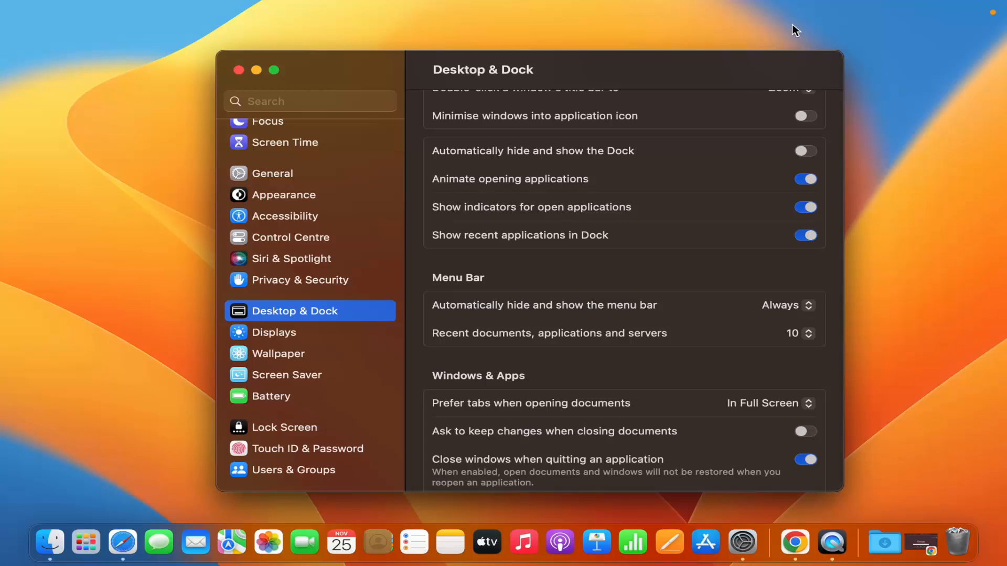
mouse_move(741, 25)
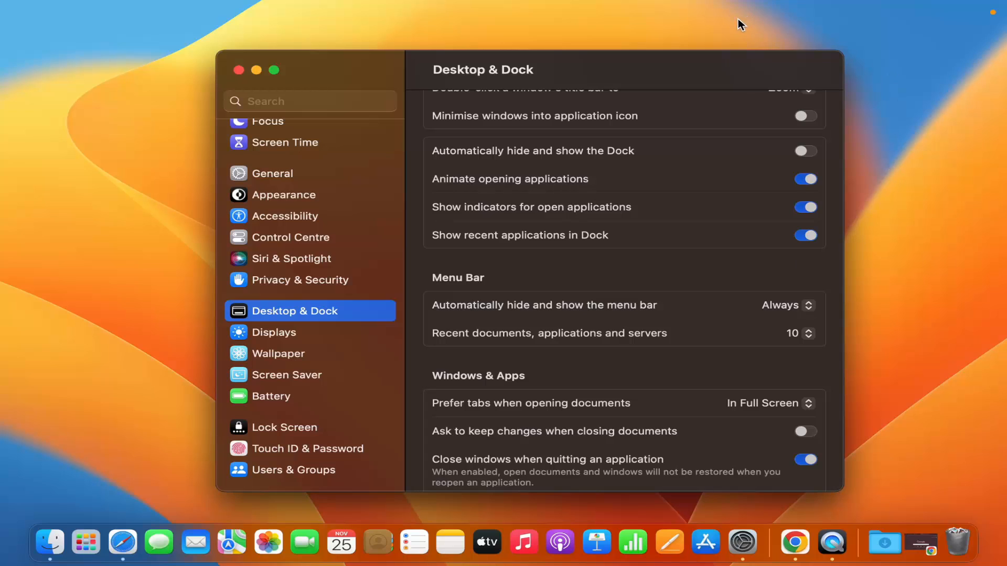
mouse_move(726, 25)
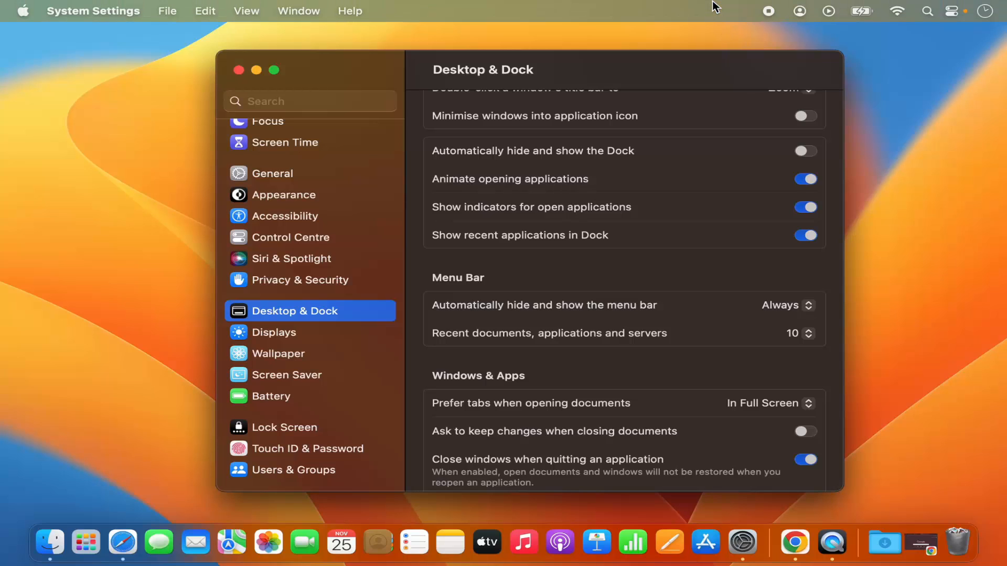
mouse_move(686, 5)
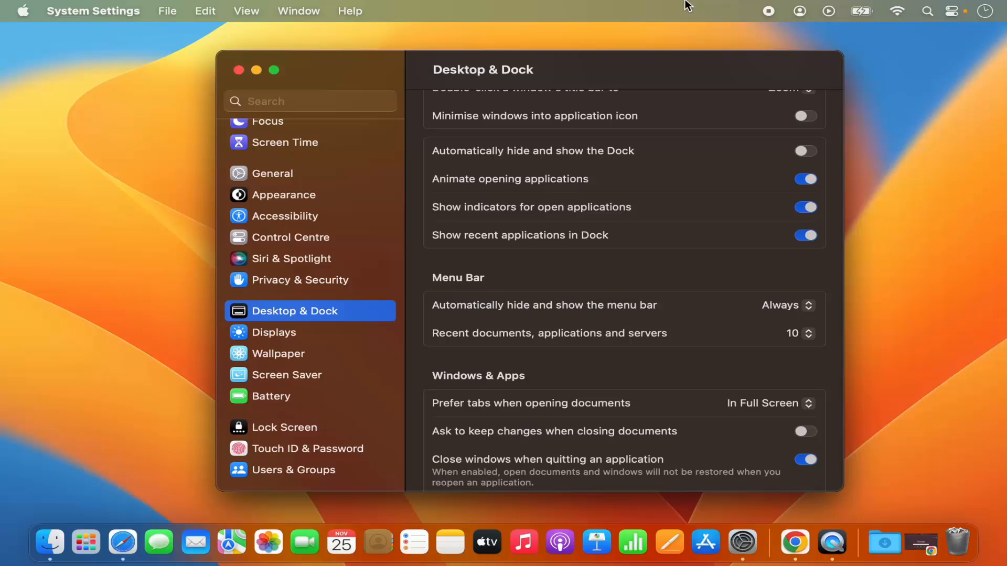
mouse_move(655, 7)
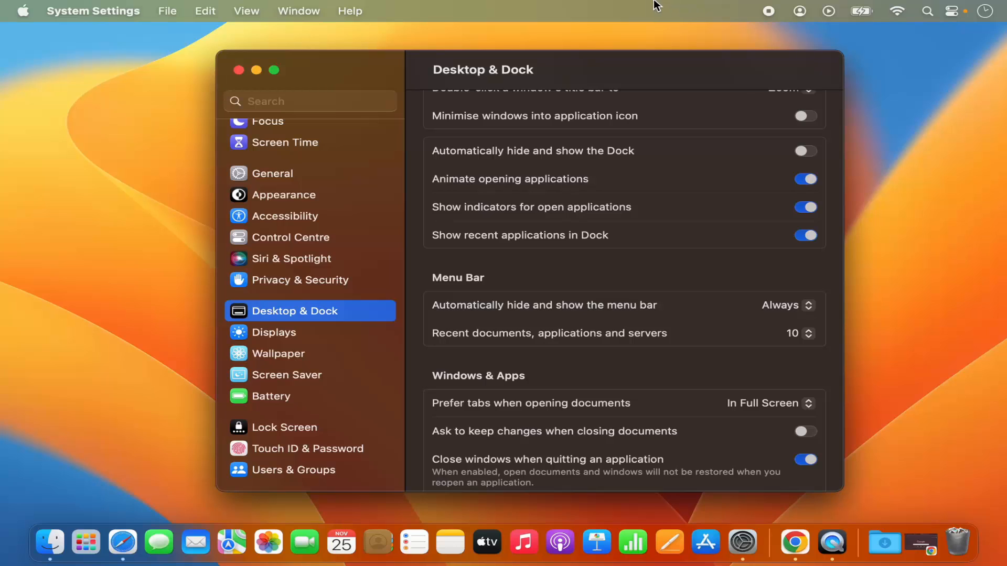
left_click(93, 11)
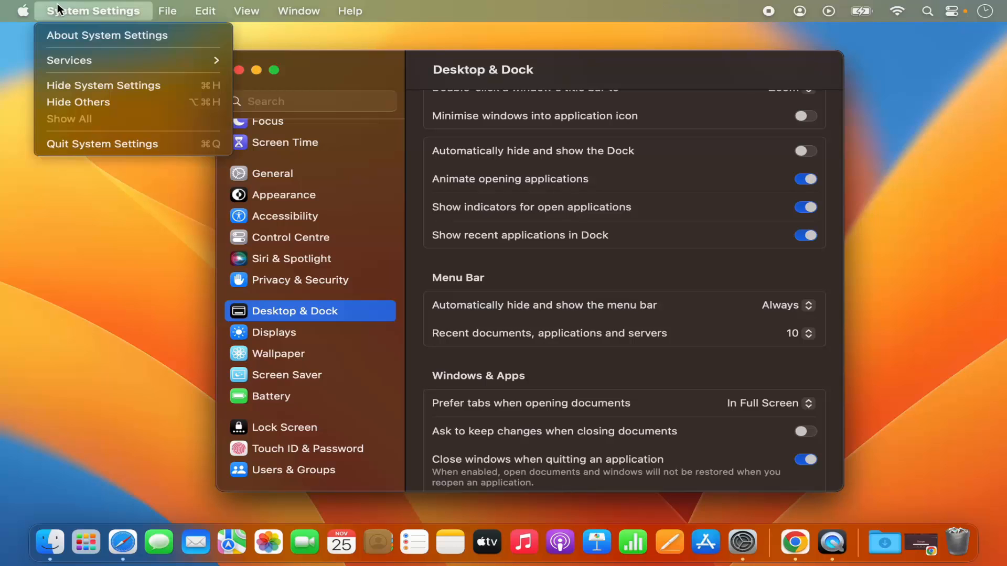
left_click(22, 11)
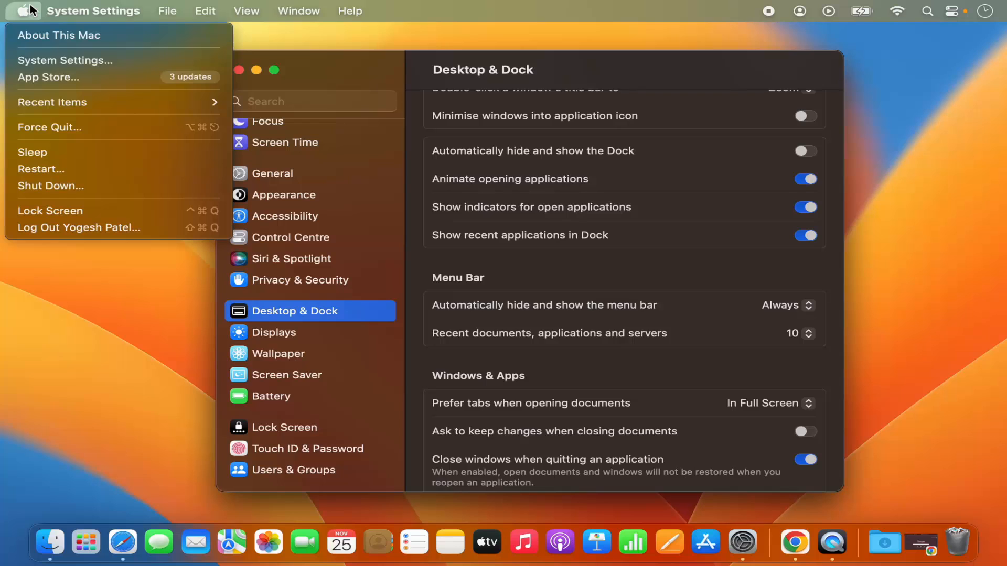
left_click(167, 11)
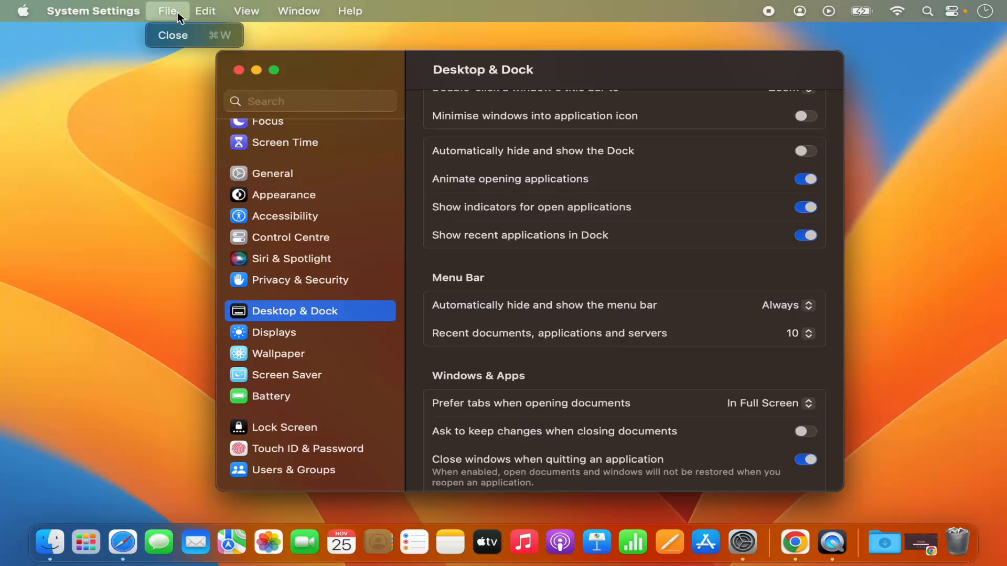
left_click(92, 11)
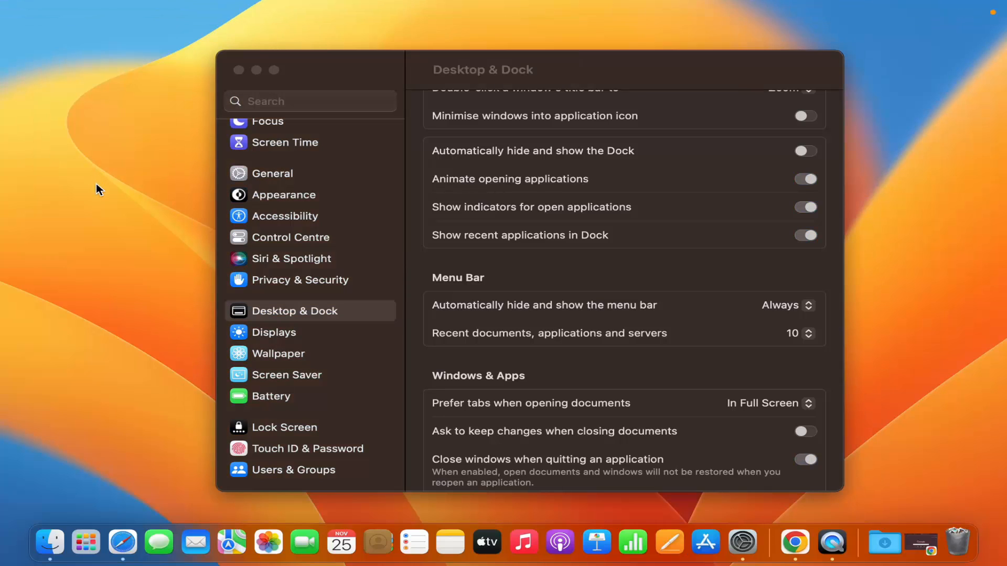
mouse_move(108, 142)
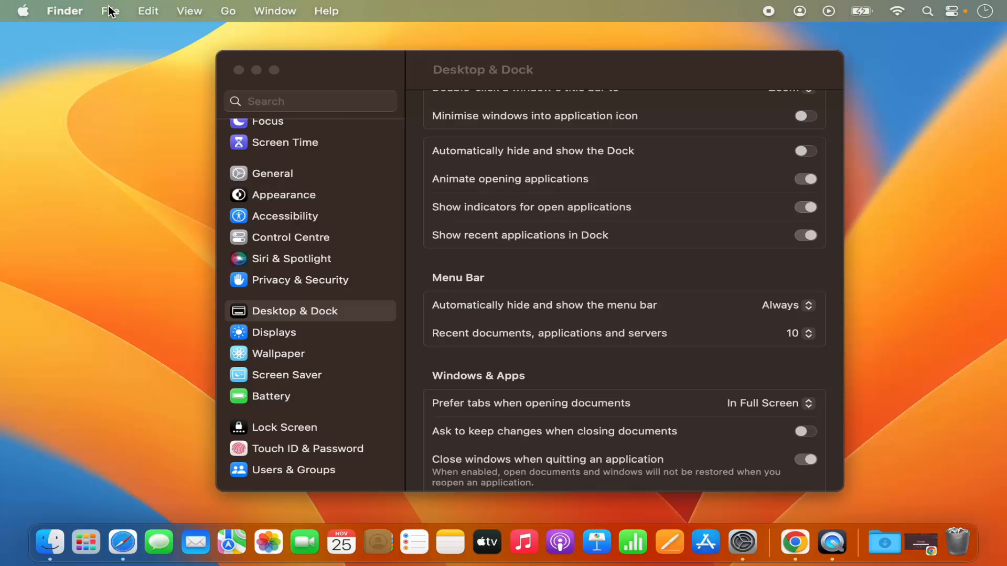
mouse_move(108, 75)
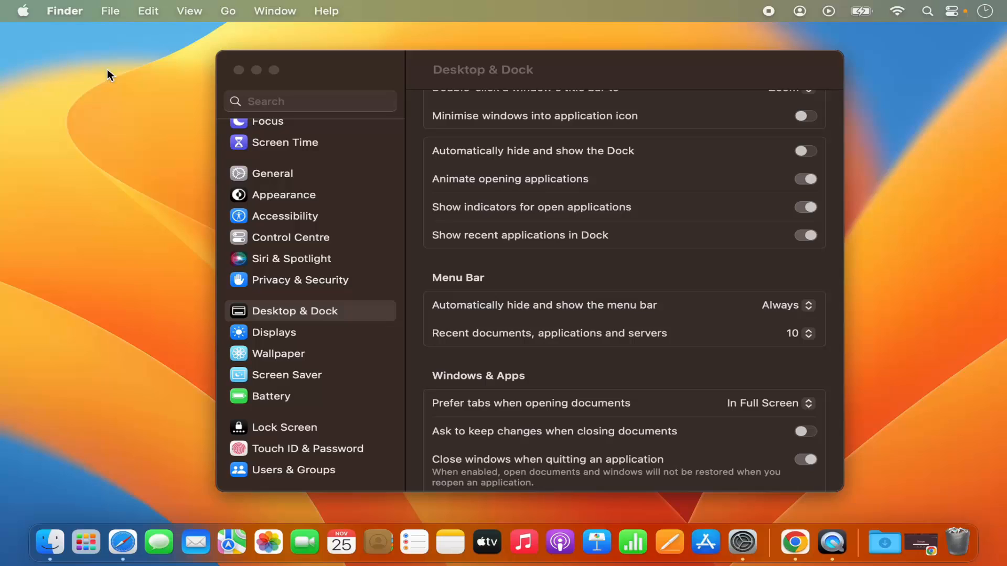